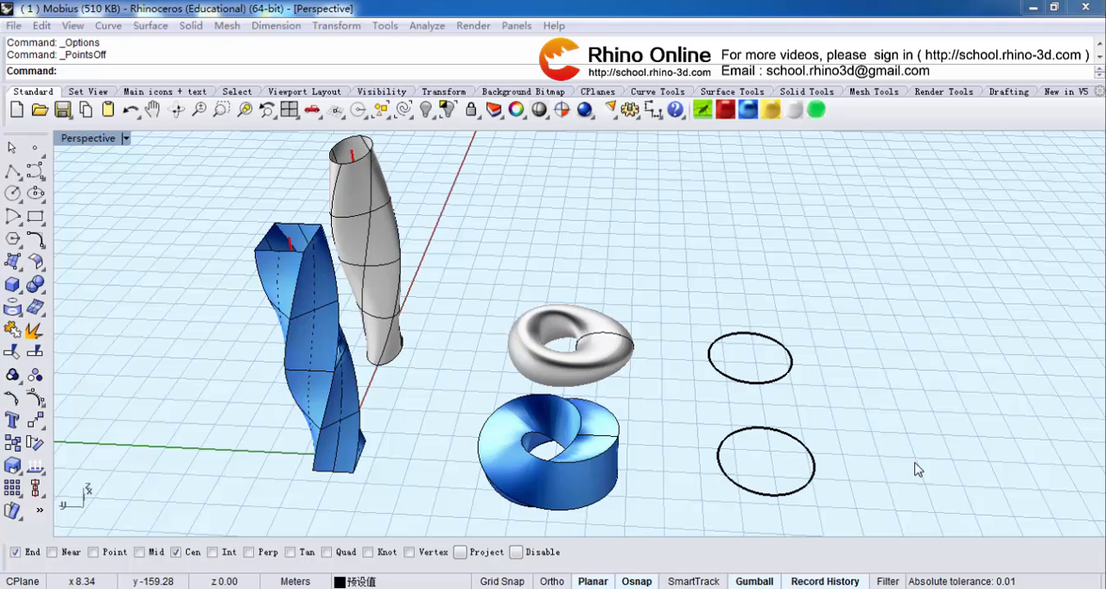
mouse_move(159, 297)
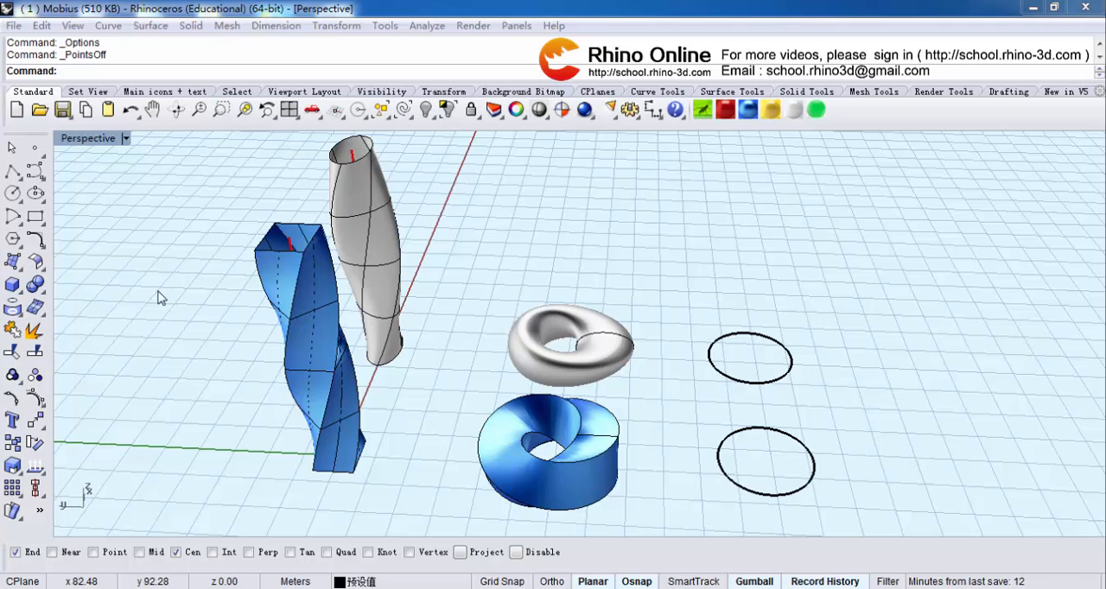
mouse_move(856, 342)
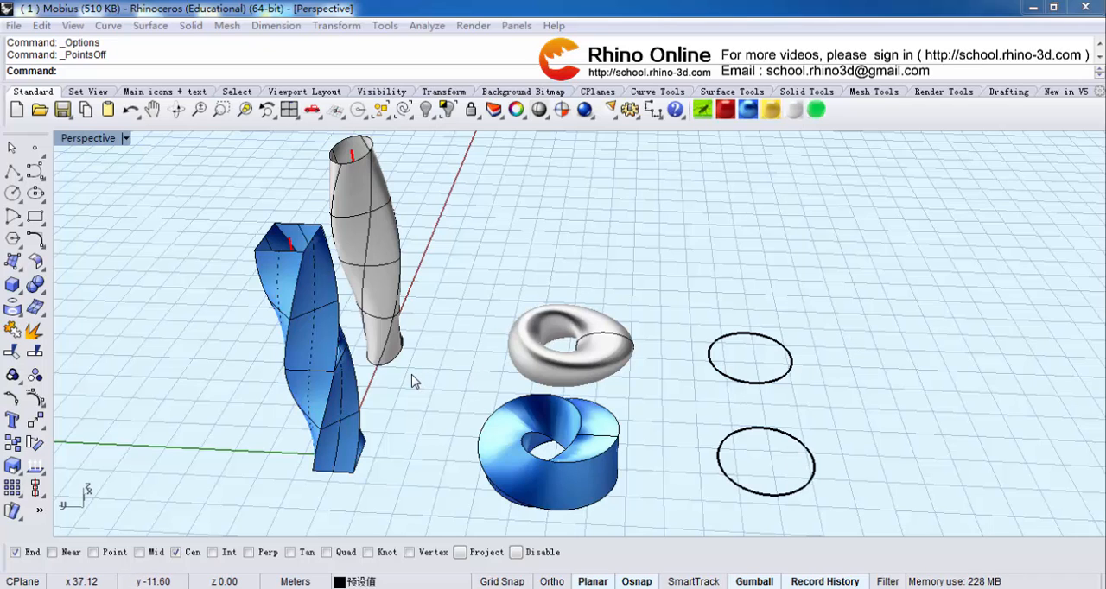
mouse_move(725, 280)
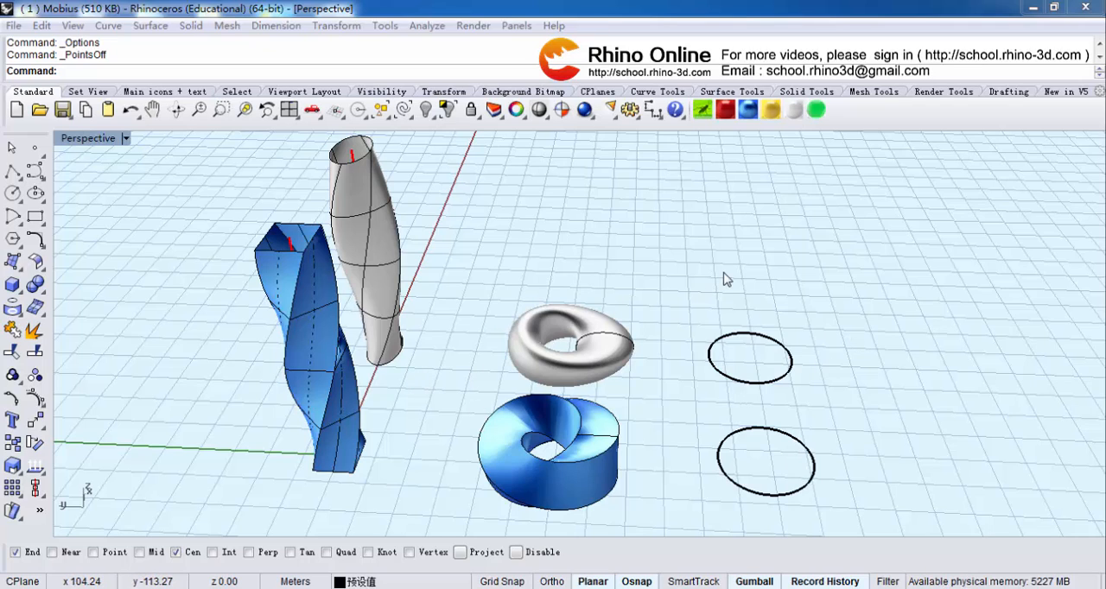
mouse_move(760, 285)
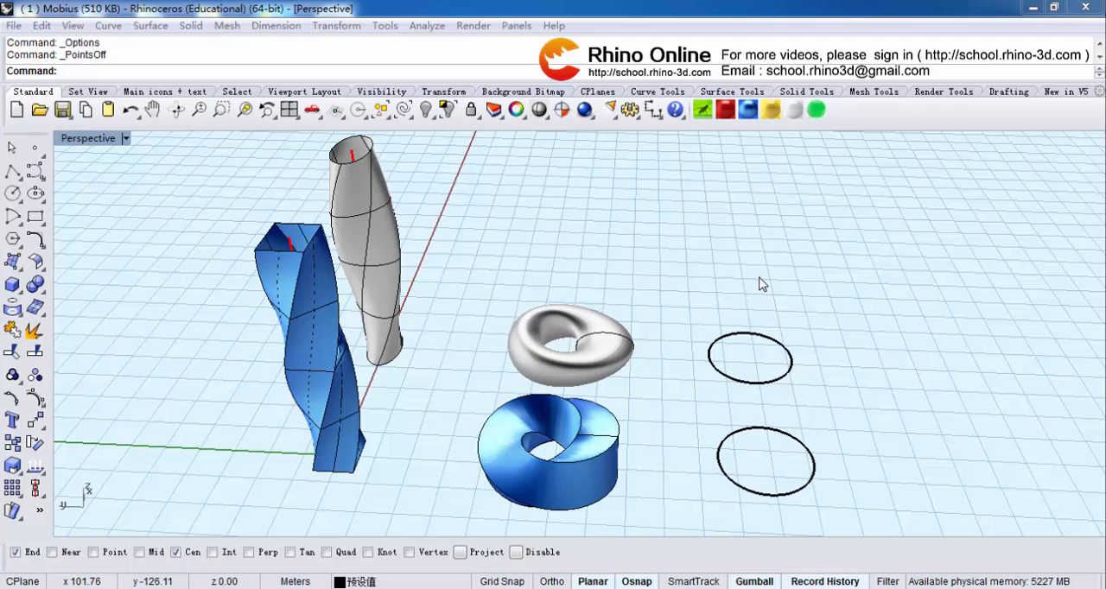
mouse_move(482, 287)
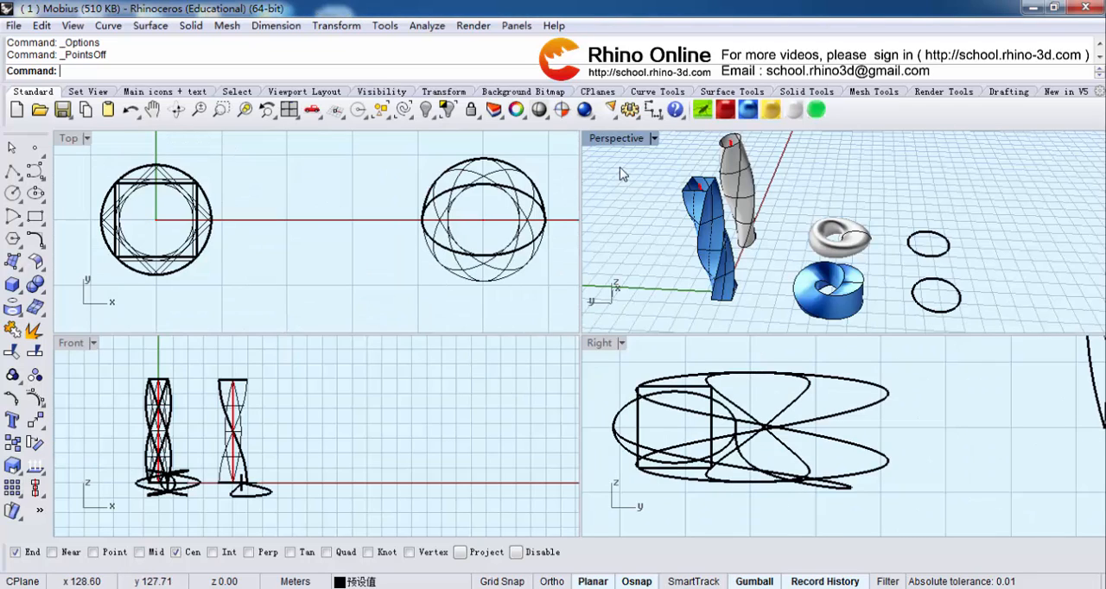
mouse_move(184, 181)
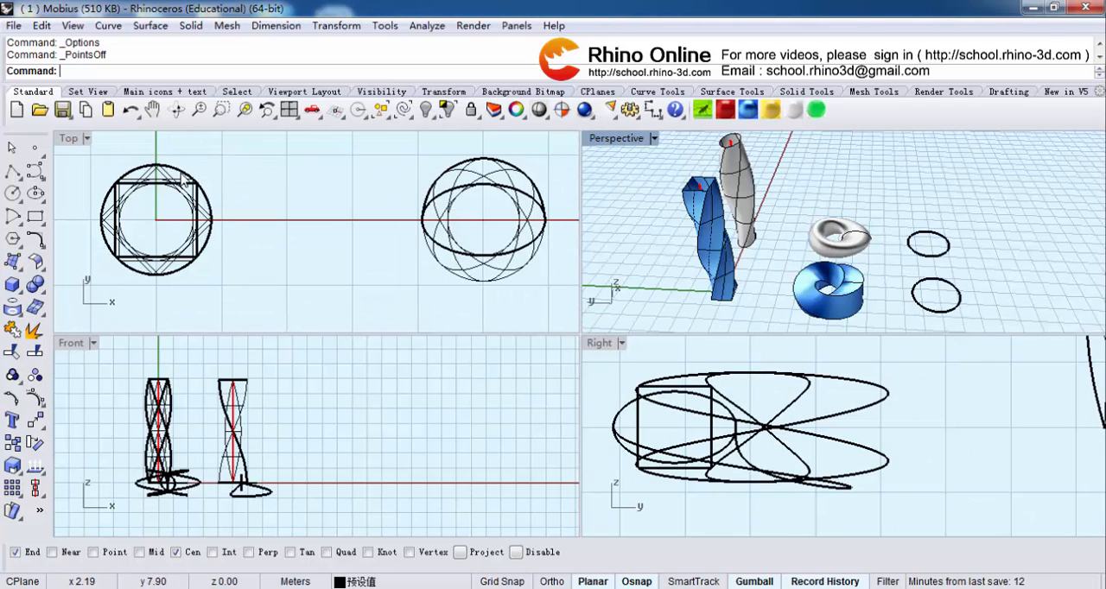
mouse_move(619, 439)
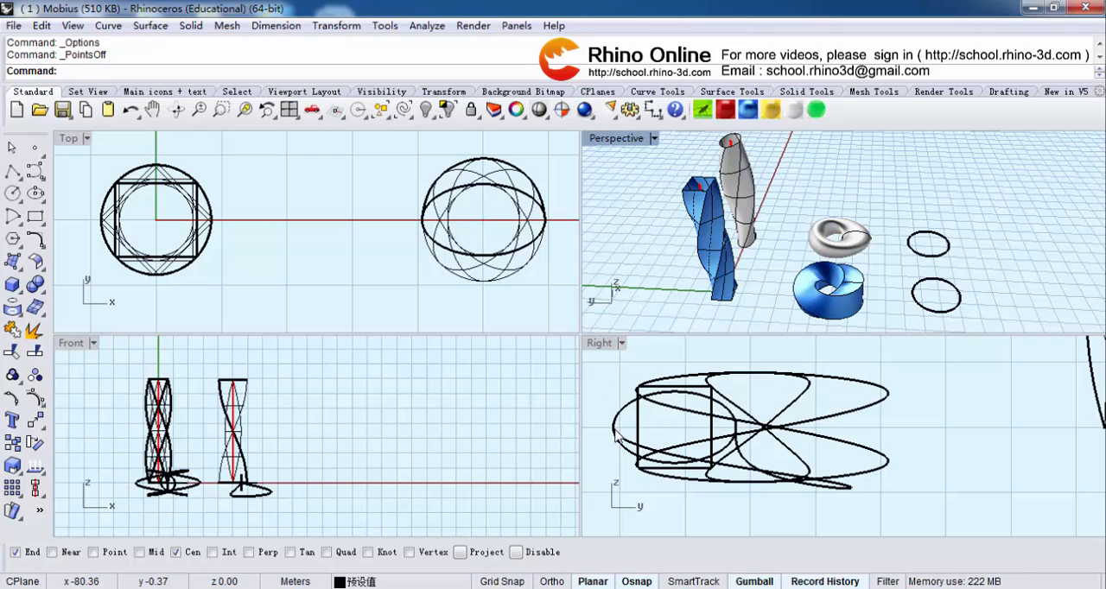
mouse_move(868, 204)
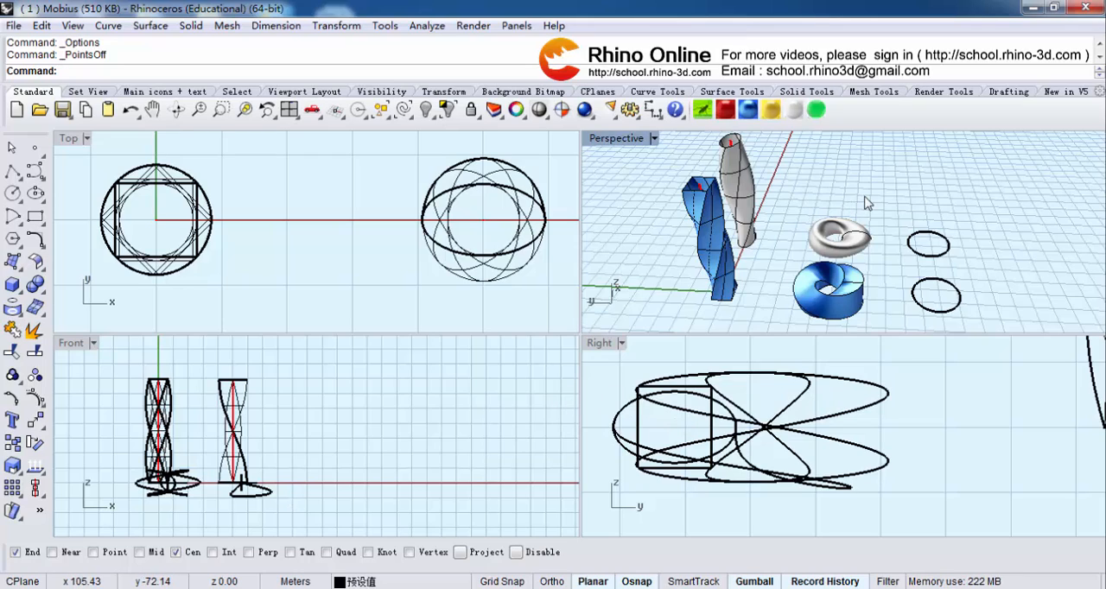
mouse_move(869, 200)
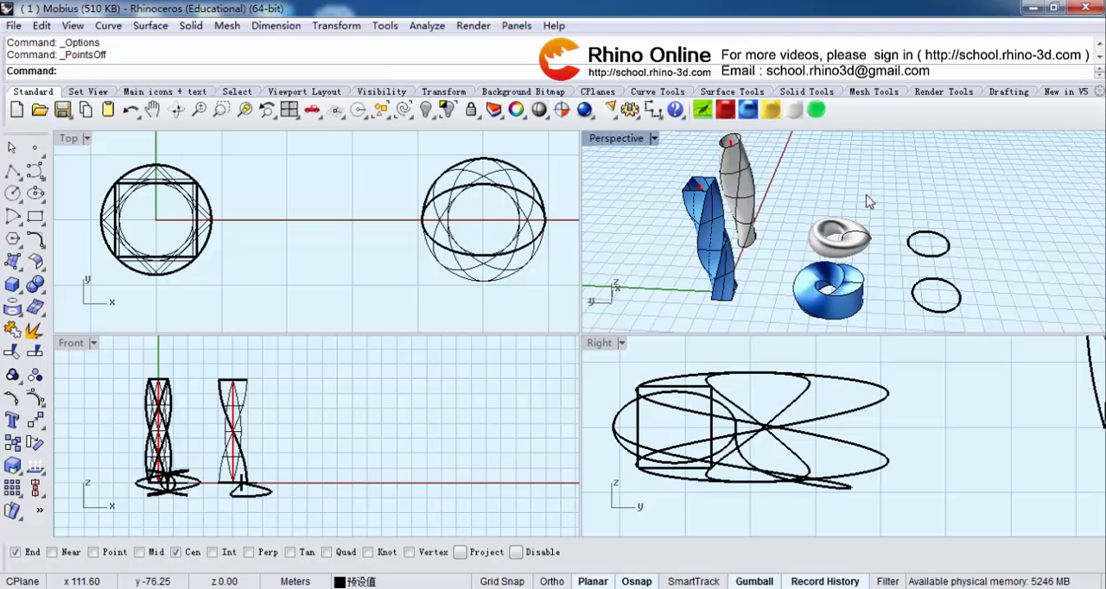
mouse_move(906, 197)
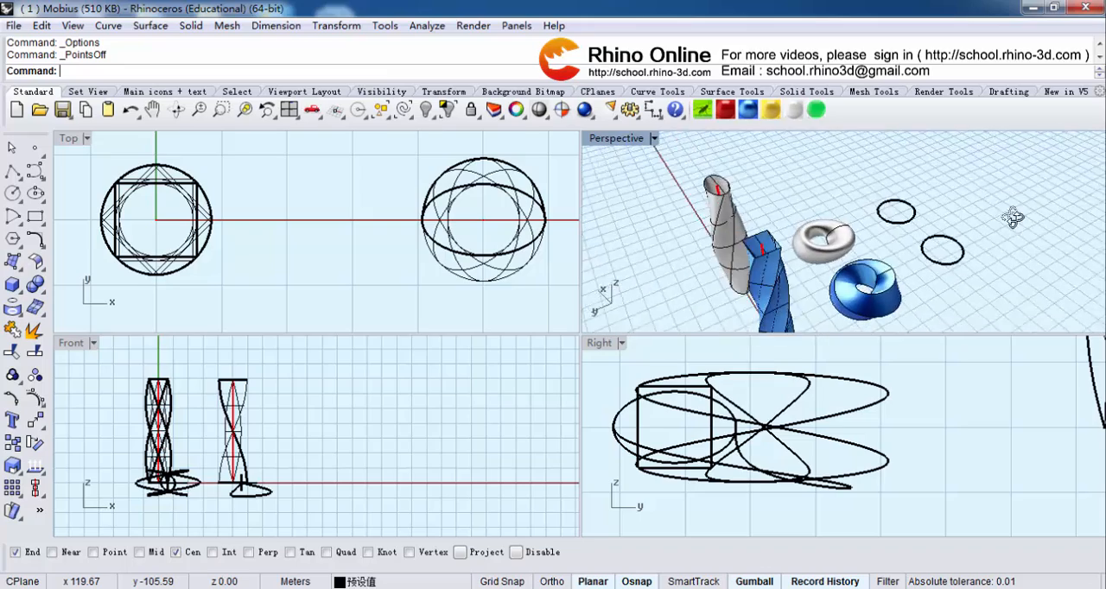
Orbit the Perspective view around the strips, tori and circles
left_click_drag(864, 242, 919, 188)
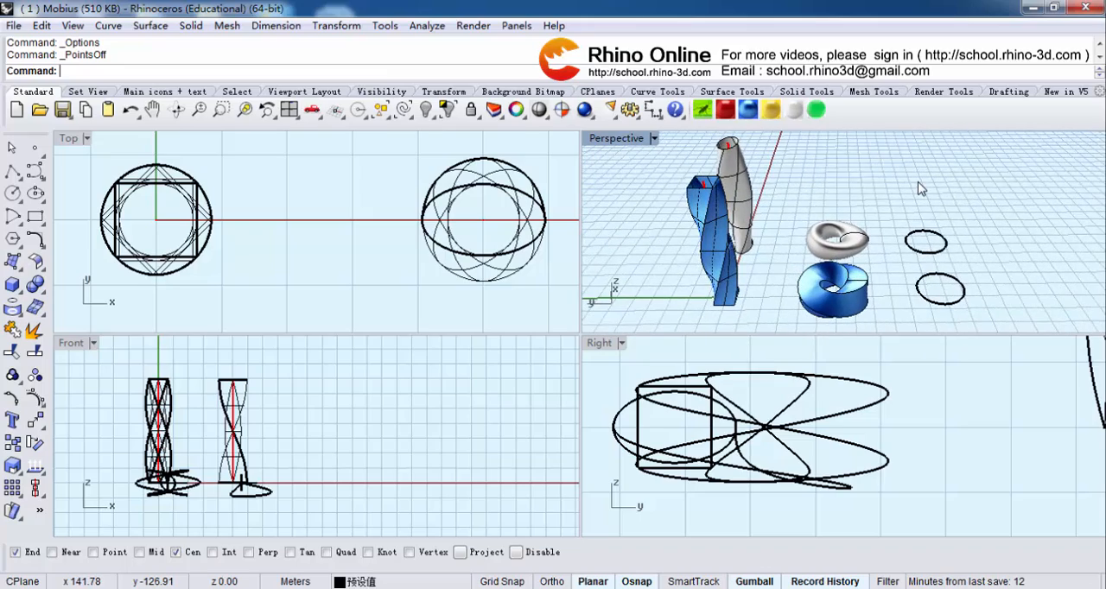
mouse_move(950, 213)
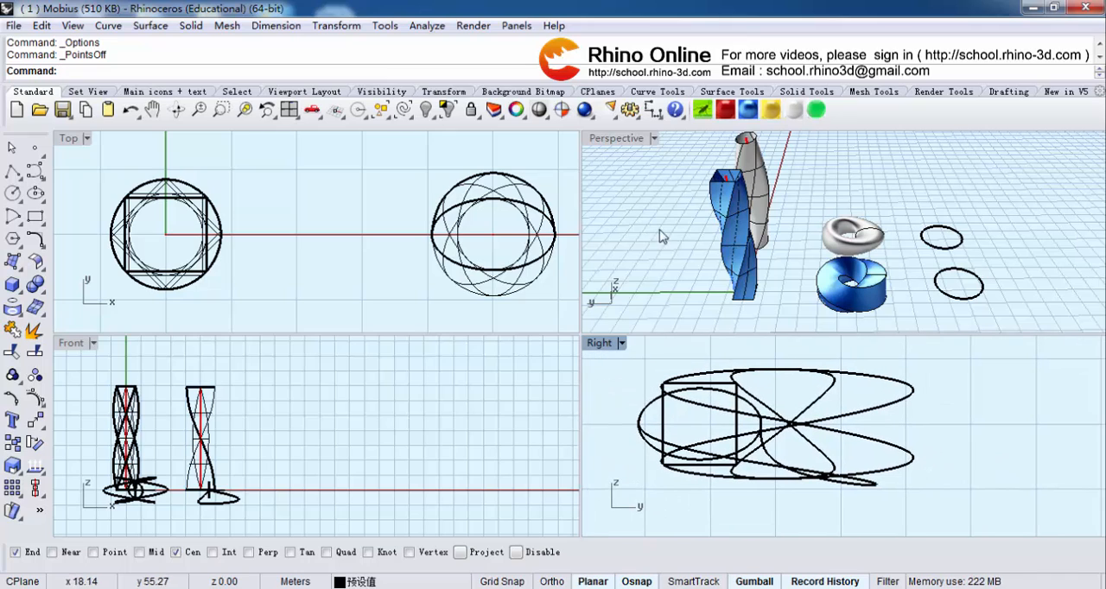
mouse_move(608, 152)
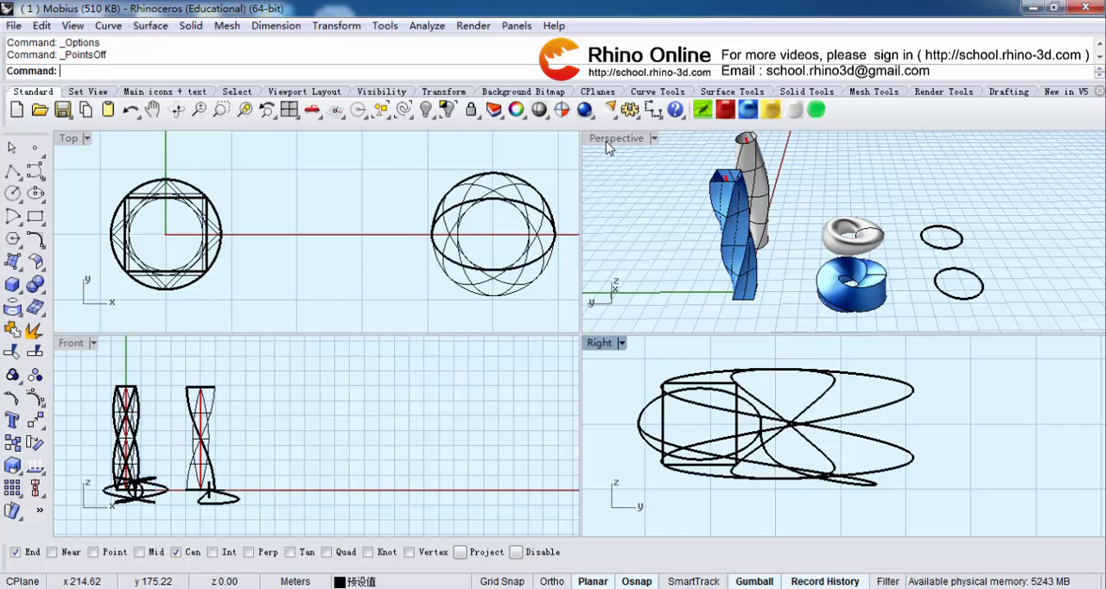
Maximize the Perspective viewport to fill the workspace
double_click(615, 139)
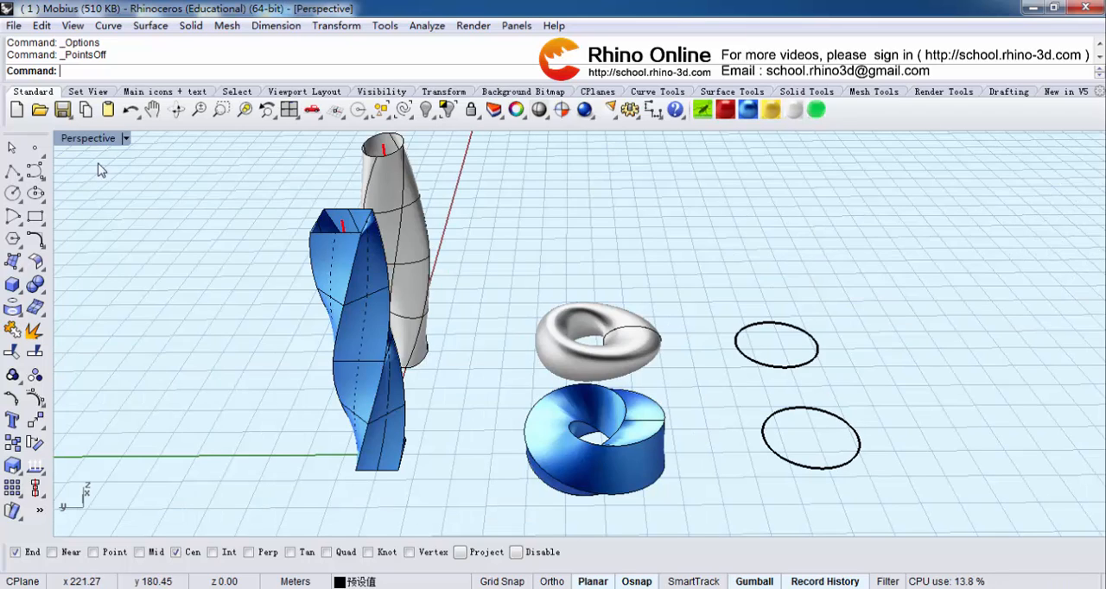
mouse_move(95, 148)
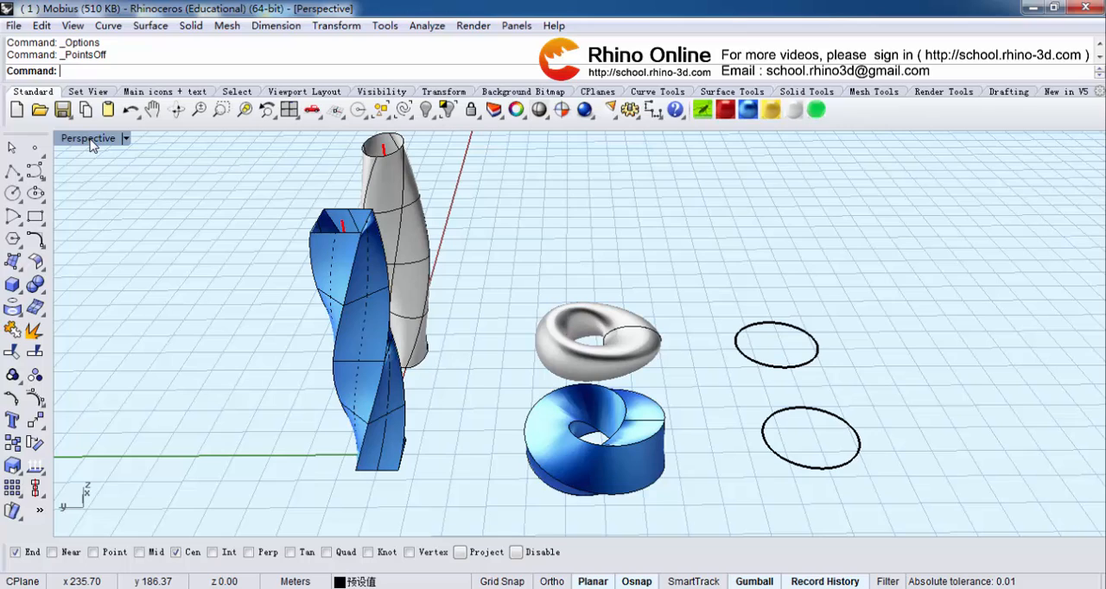
mouse_move(94, 153)
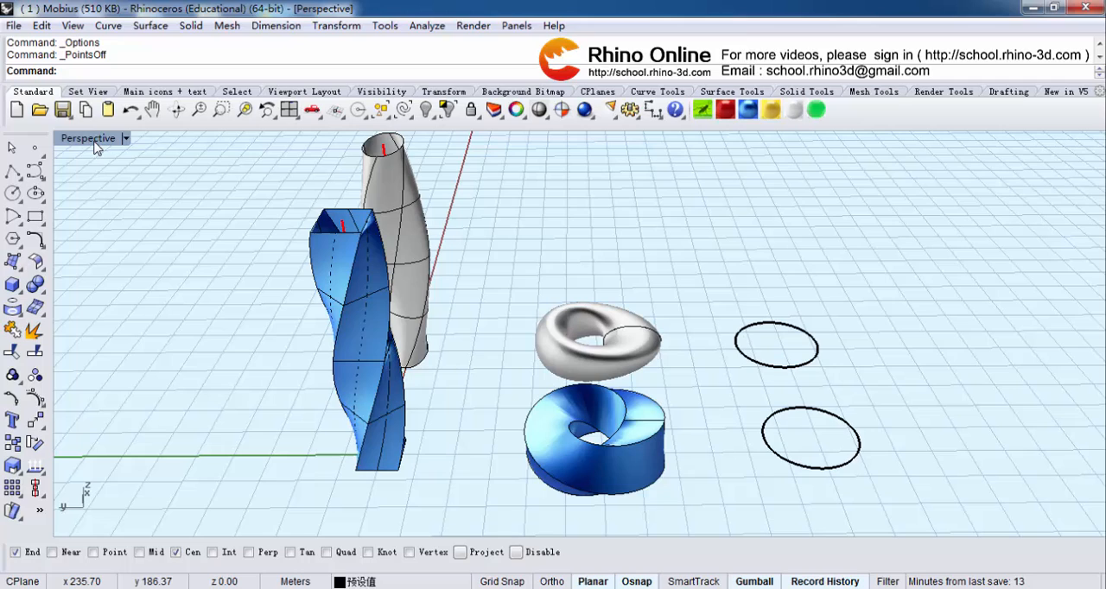
mouse_move(515, 110)
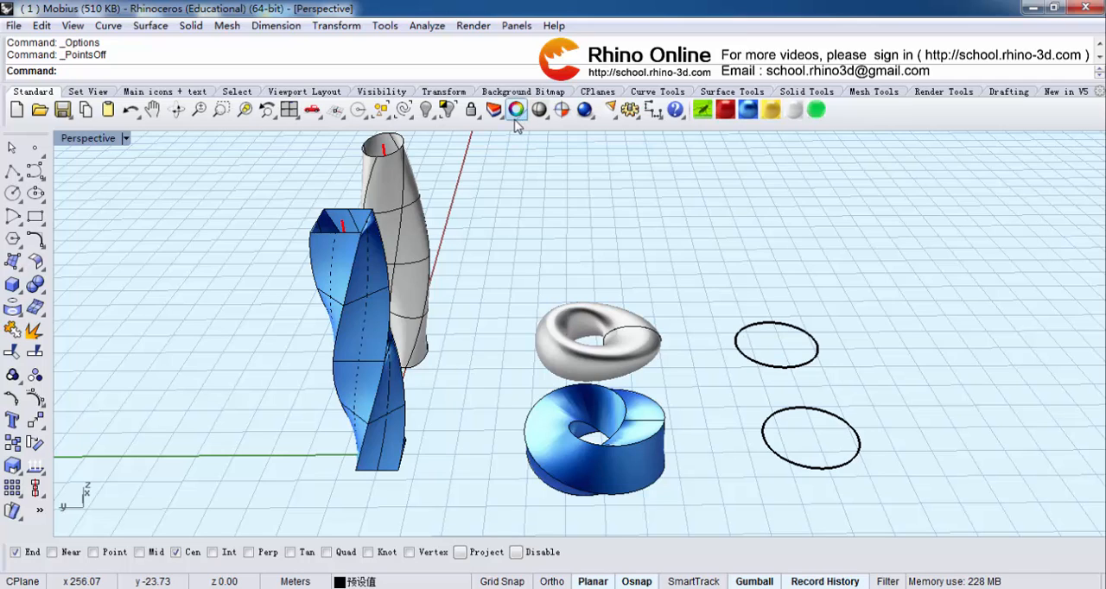
mouse_move(515, 164)
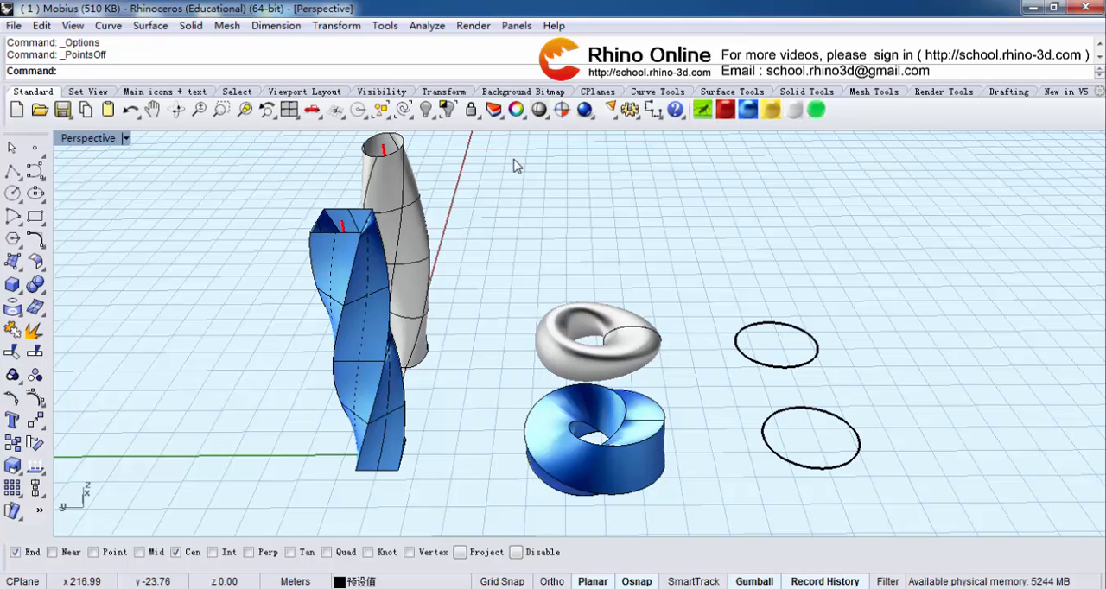
mouse_move(629, 110)
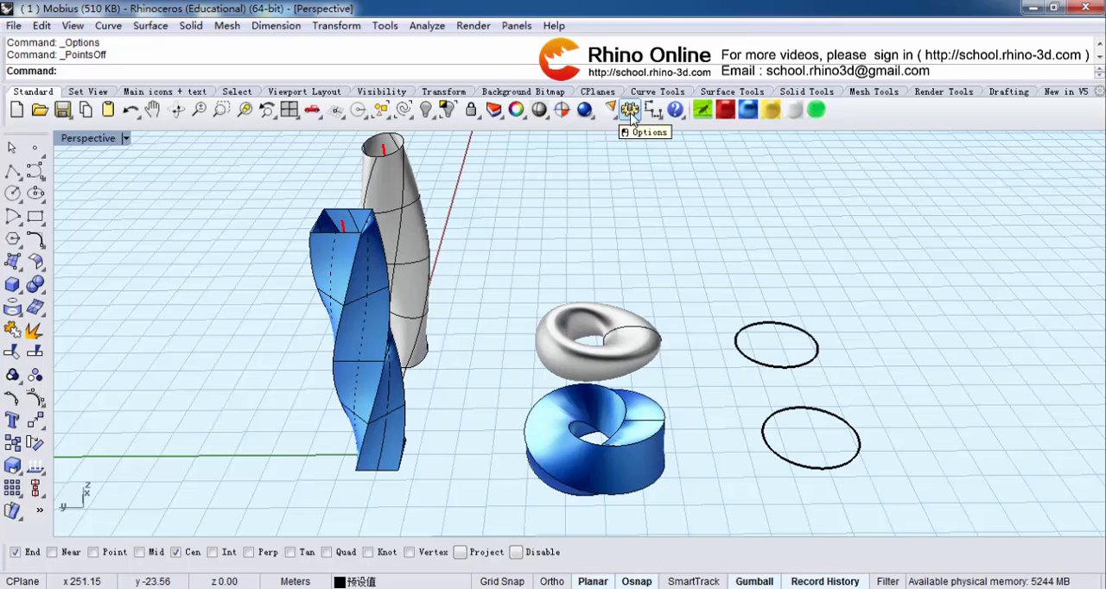
Enable single-click viewport maximize and cursor wrapping in View options and apply
left_click(629, 111)
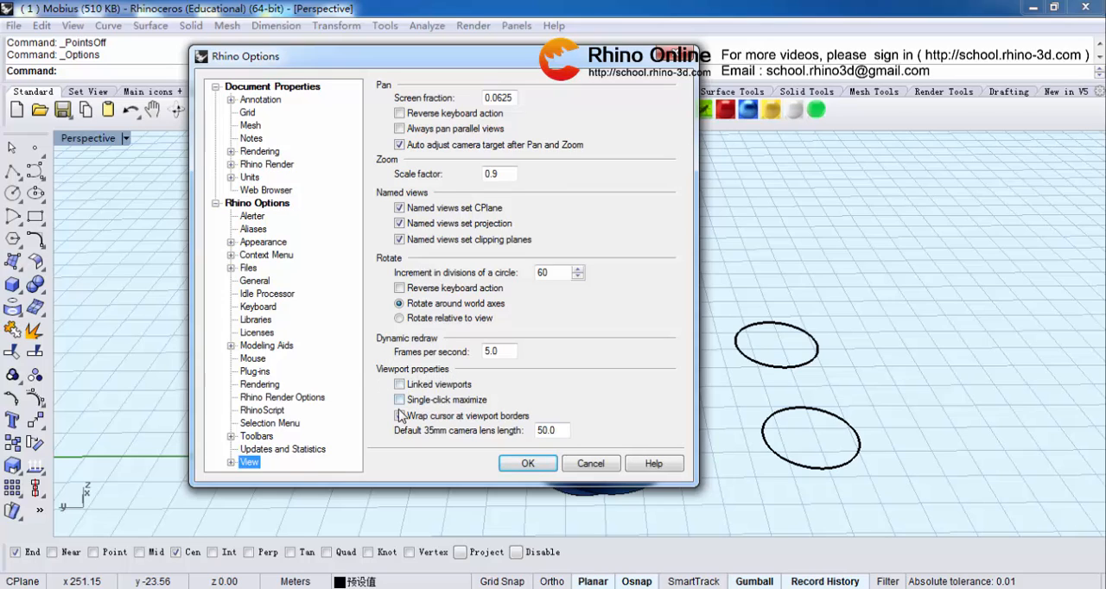
left_click(399, 399)
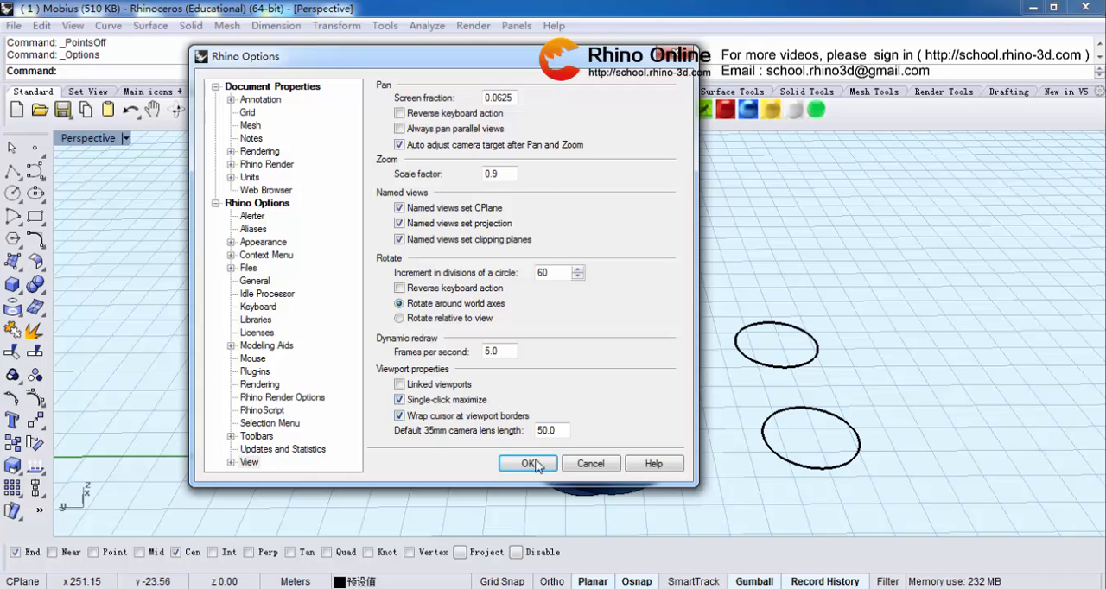
left_click(529, 463)
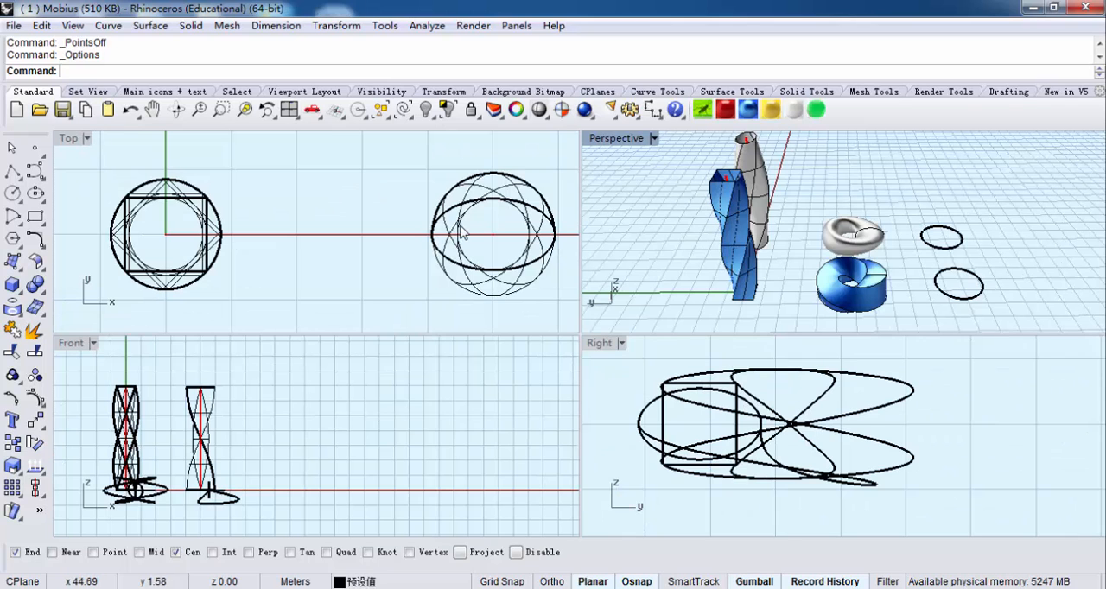
mouse_move(563, 380)
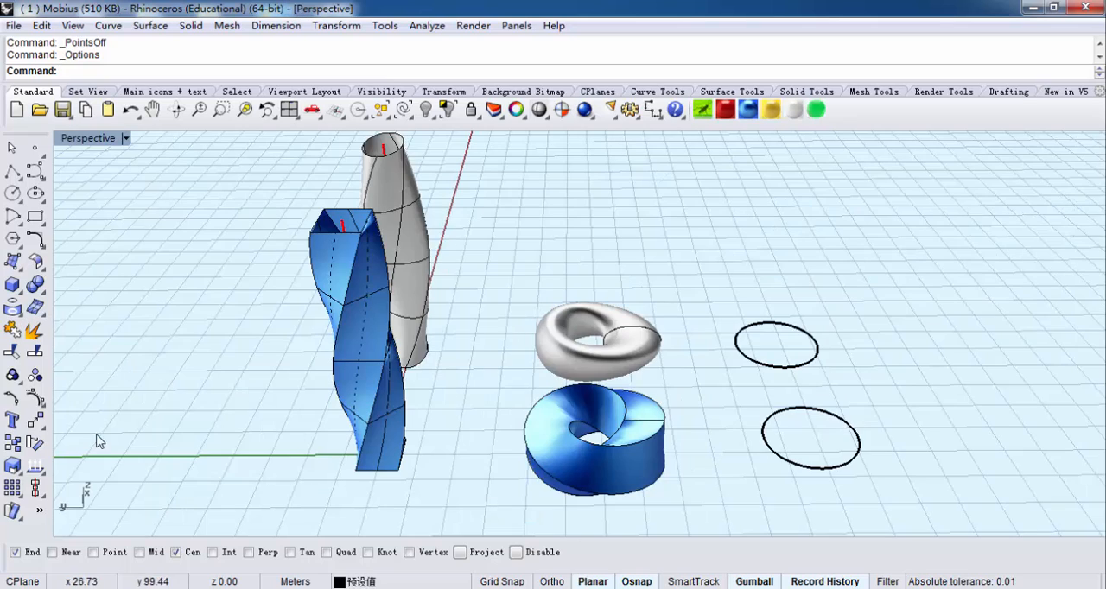
mouse_move(155, 479)
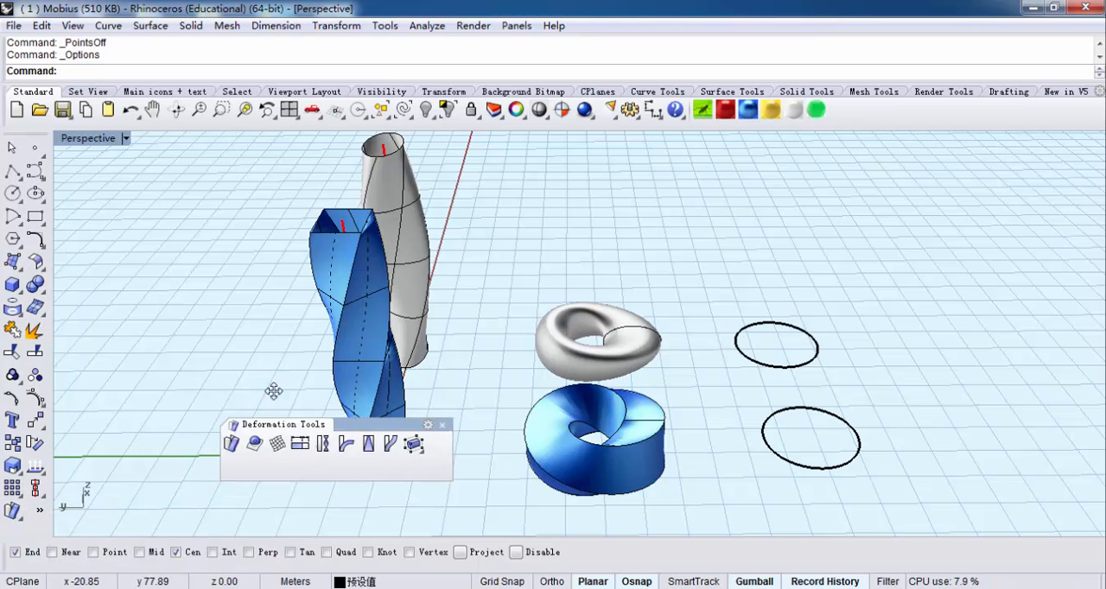
Begin Flow along Curve with the blue twisted strip and its straight base line picked near one end
left_click_drag(276, 425, 751, 145)
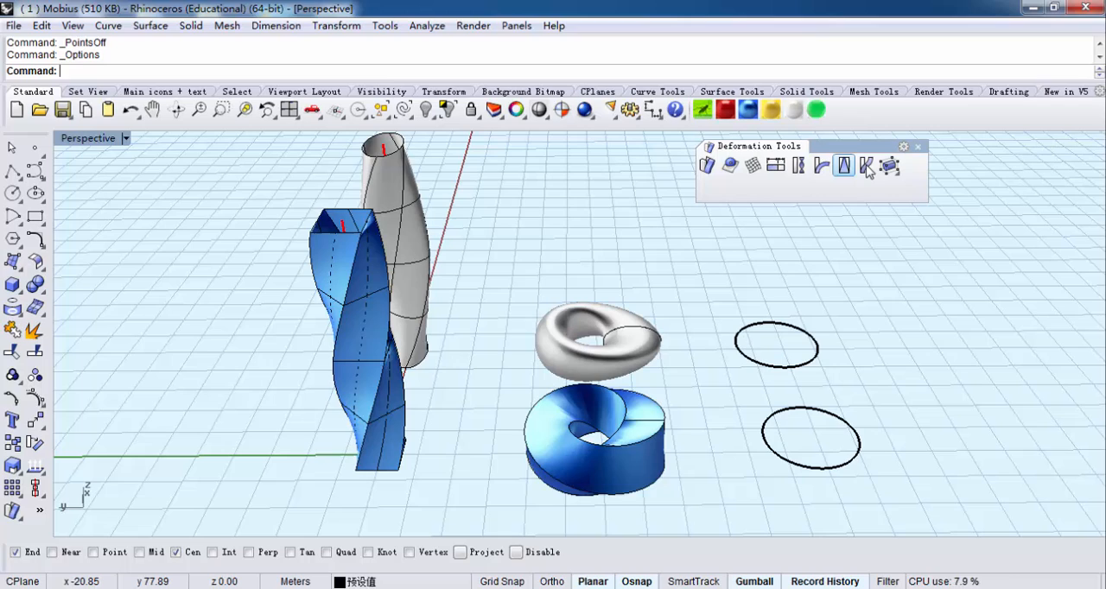
mouse_move(867, 166)
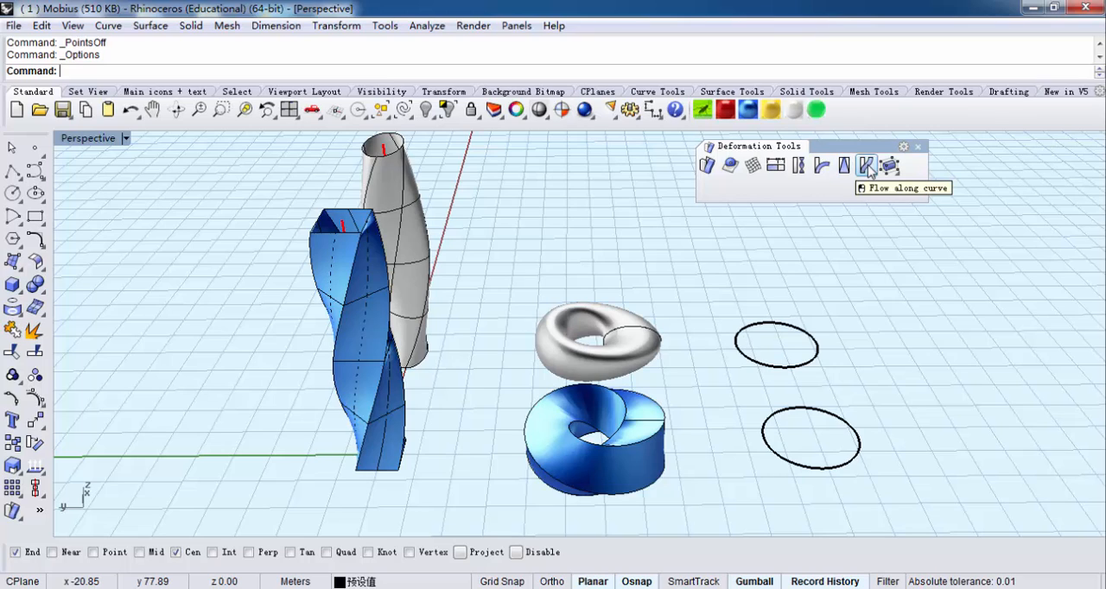
left_click(868, 165)
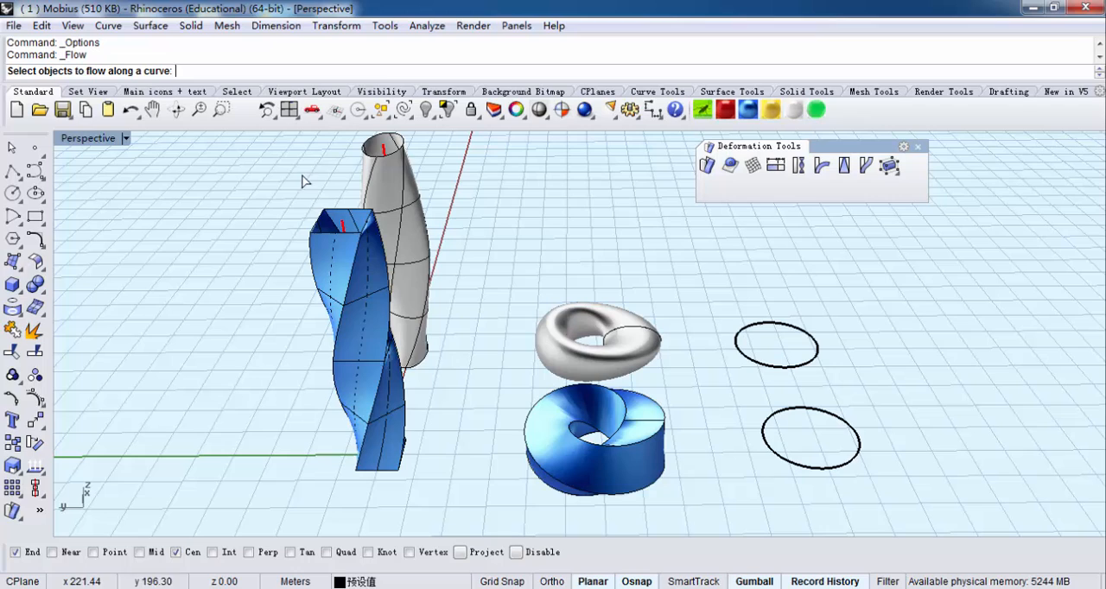
left_click(363, 346)
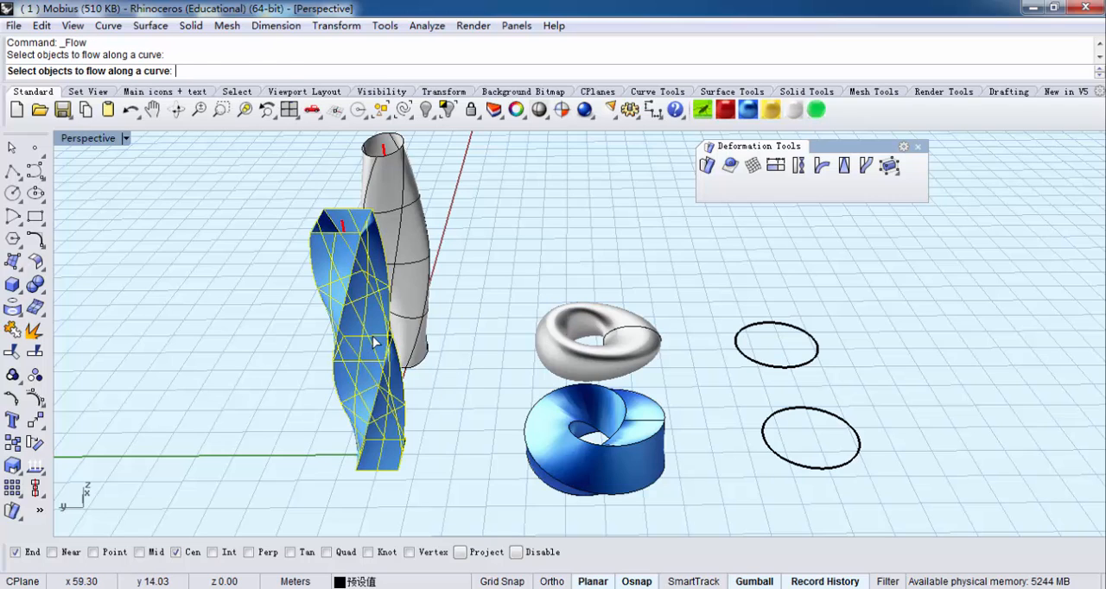
left_click(372, 337)
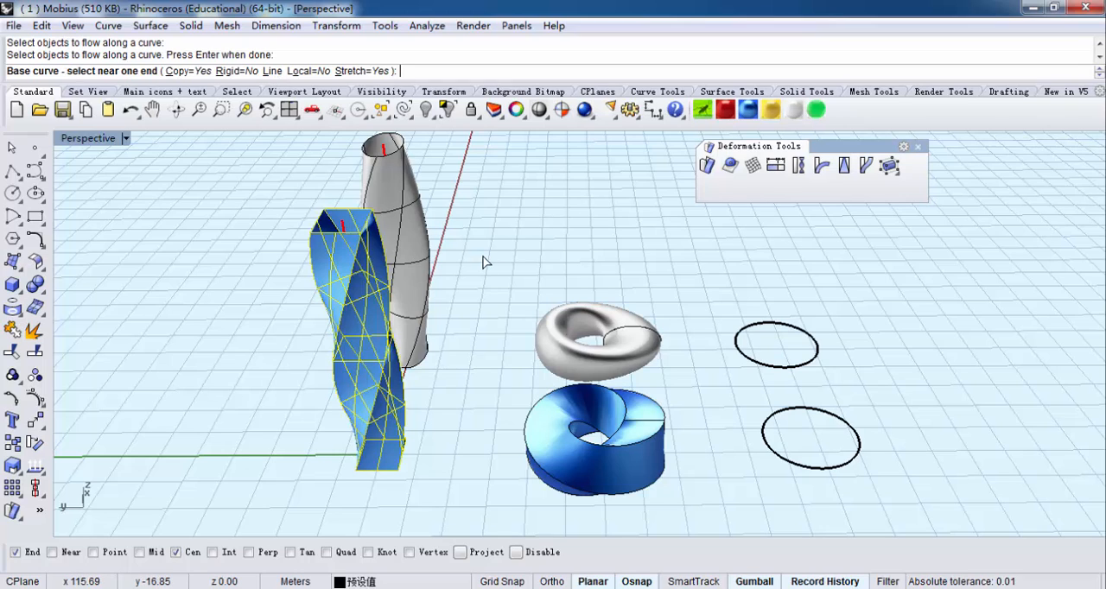
mouse_move(486, 322)
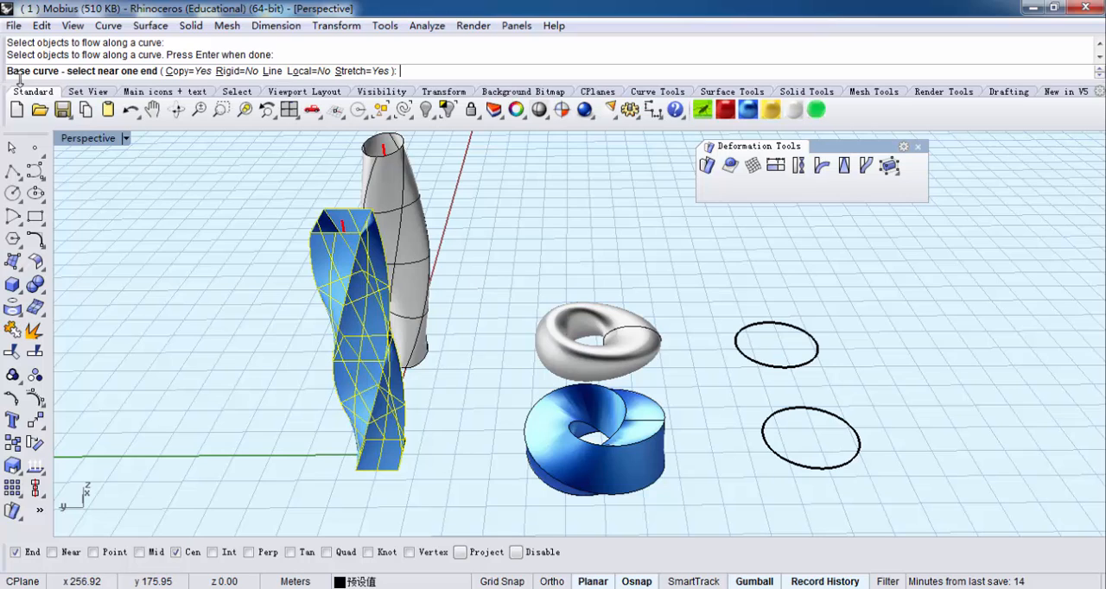
mouse_move(44, 78)
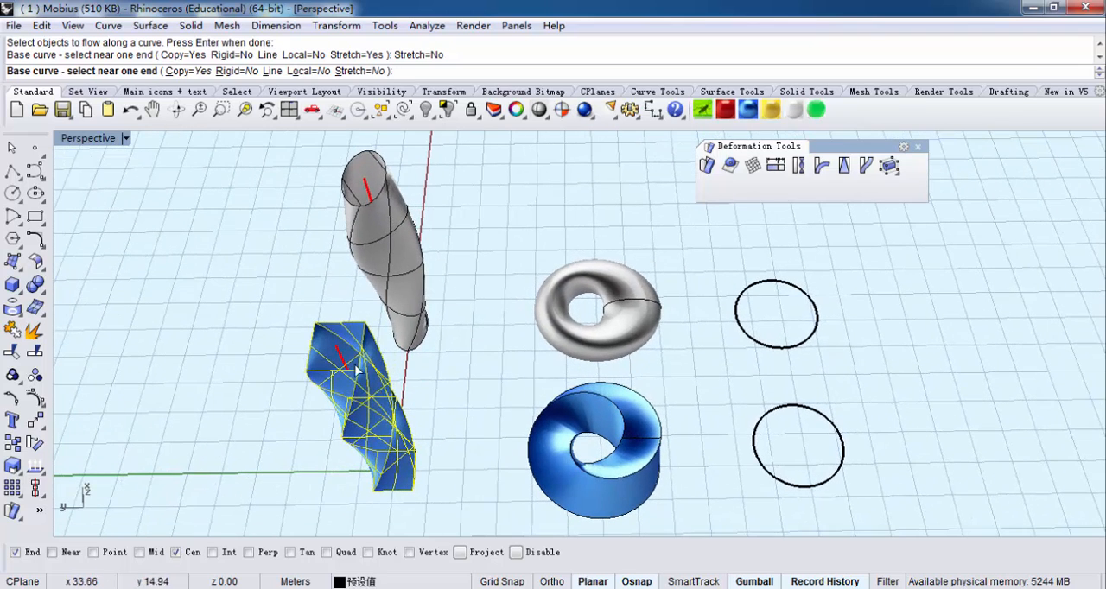
left_click(356, 354)
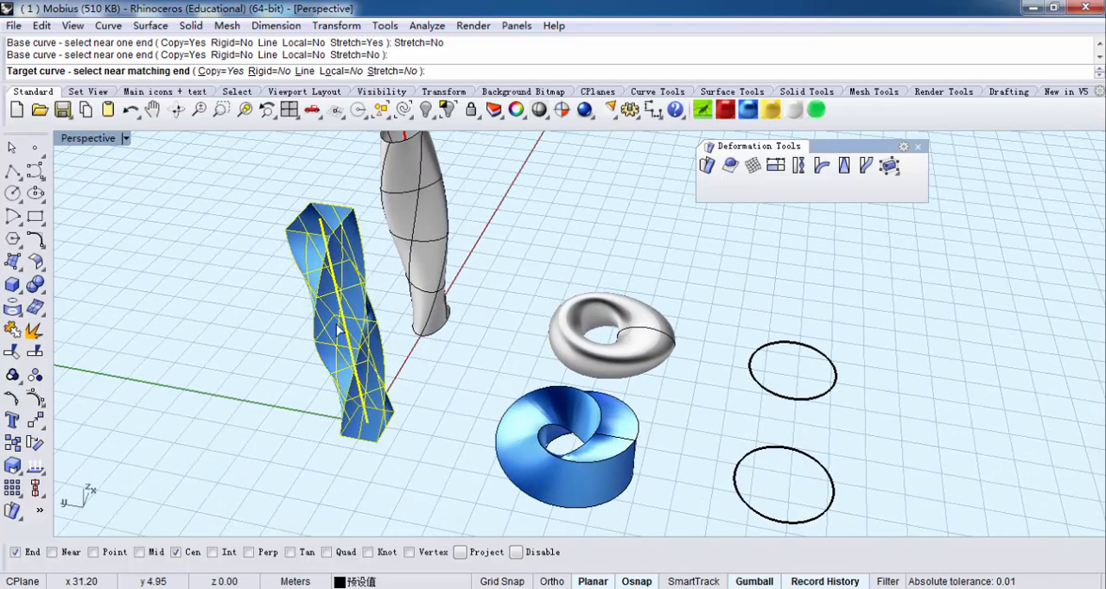
mouse_move(860, 440)
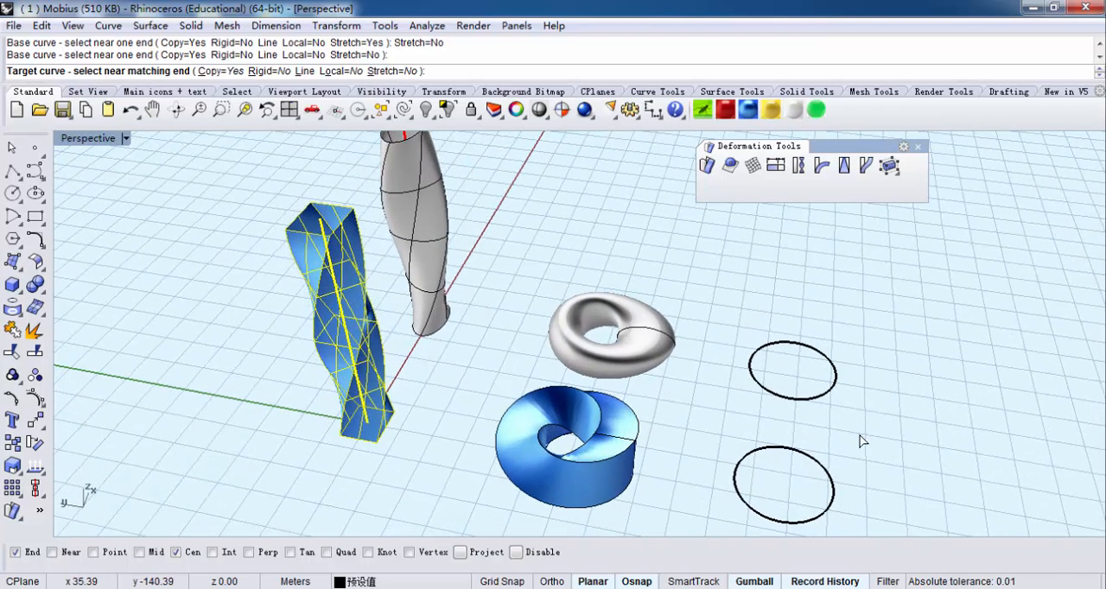
mouse_move(885, 505)
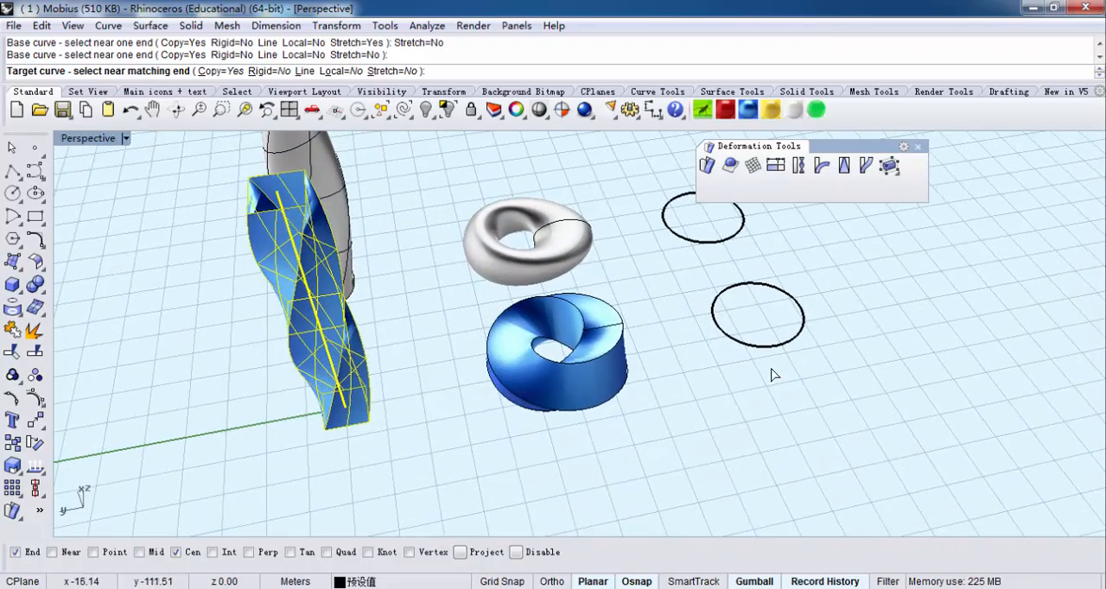
left_click_drag(774, 375, 694, 425)
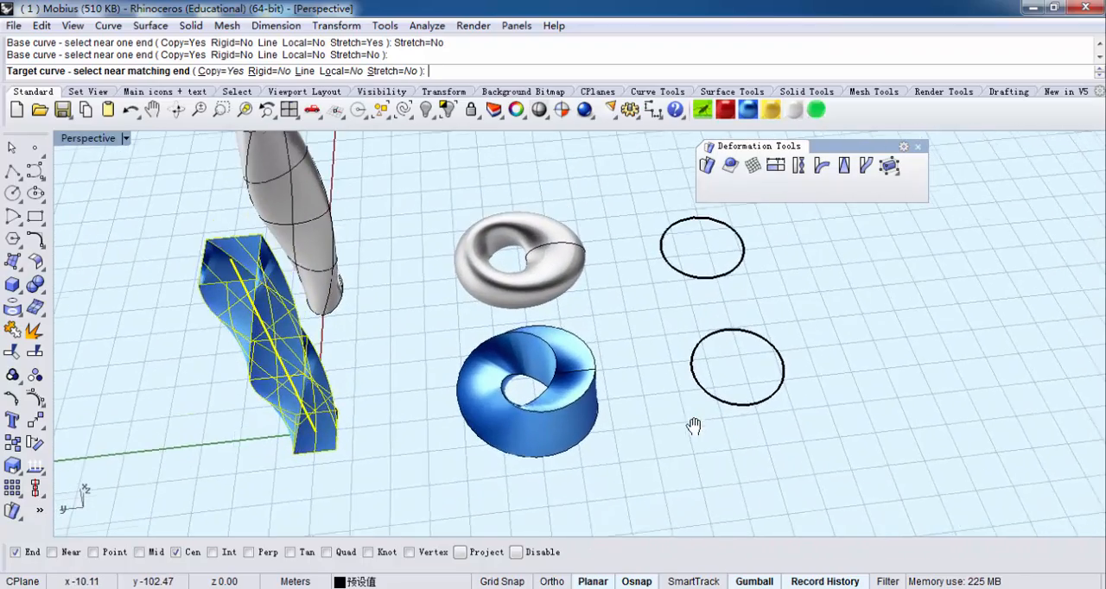
Flow the strip onto the lower circle as an unclosed ring and move it off to the right
left_click(736, 370)
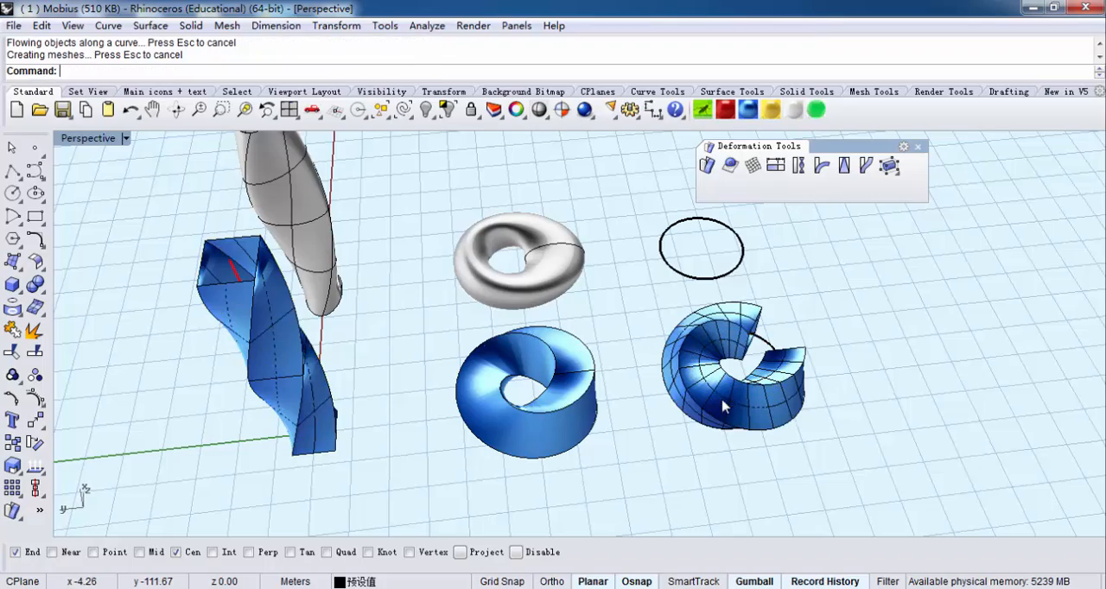
left_click_drag(725, 406, 682, 362)
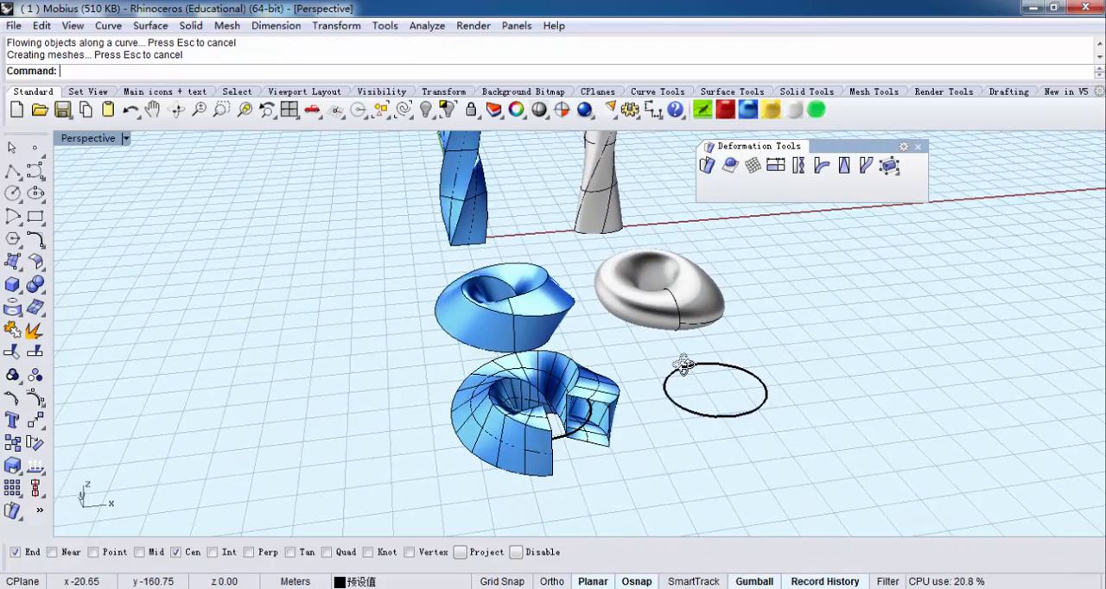
left_click_drag(682, 362, 751, 432)
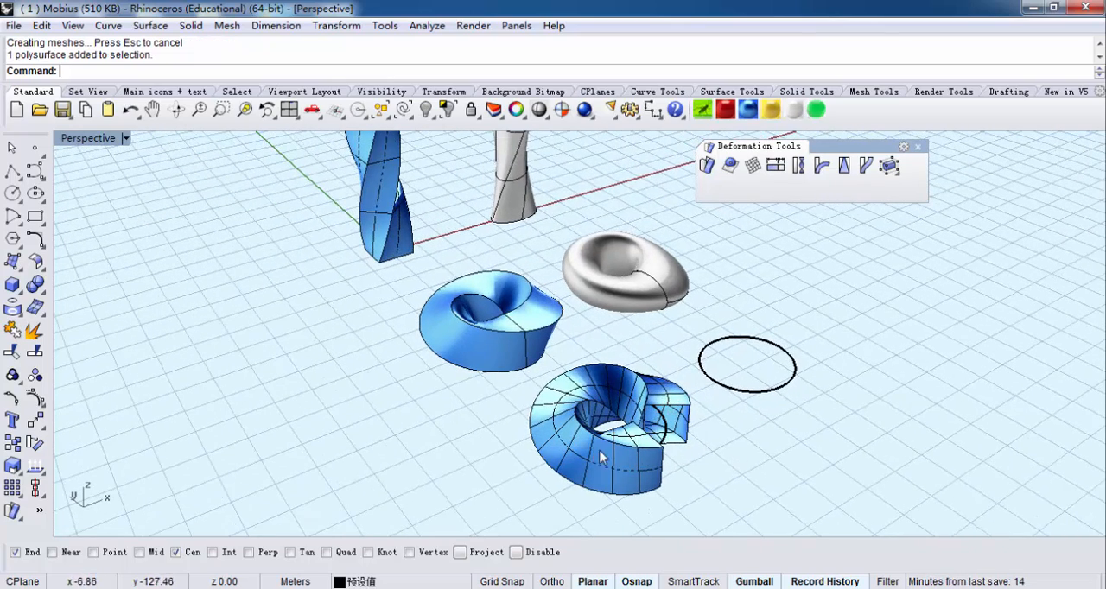
left_click_drag(605, 431, 950, 372)
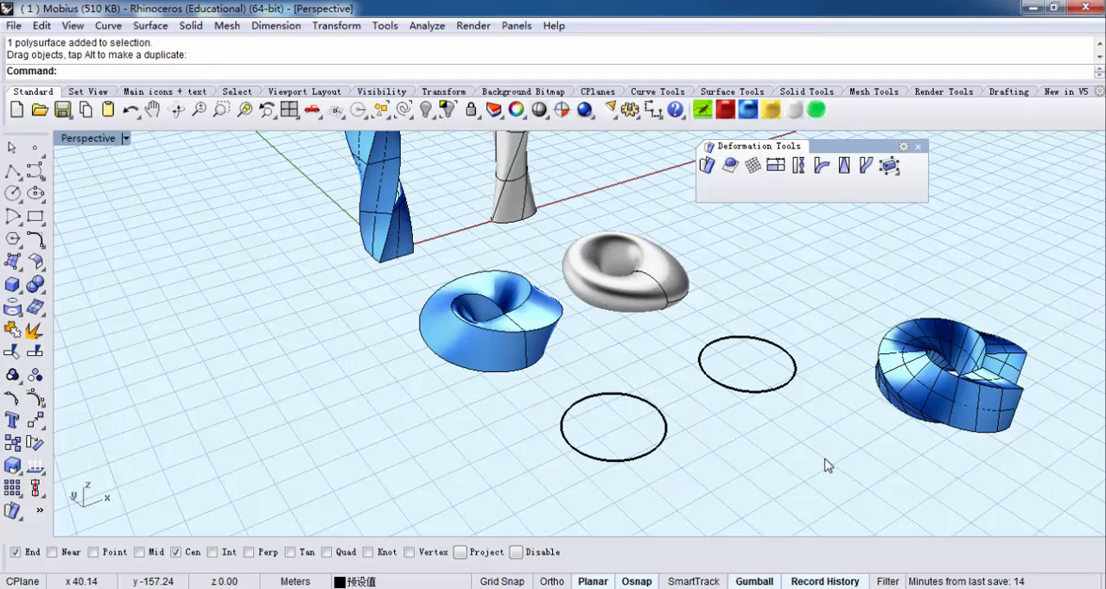
mouse_move(867, 164)
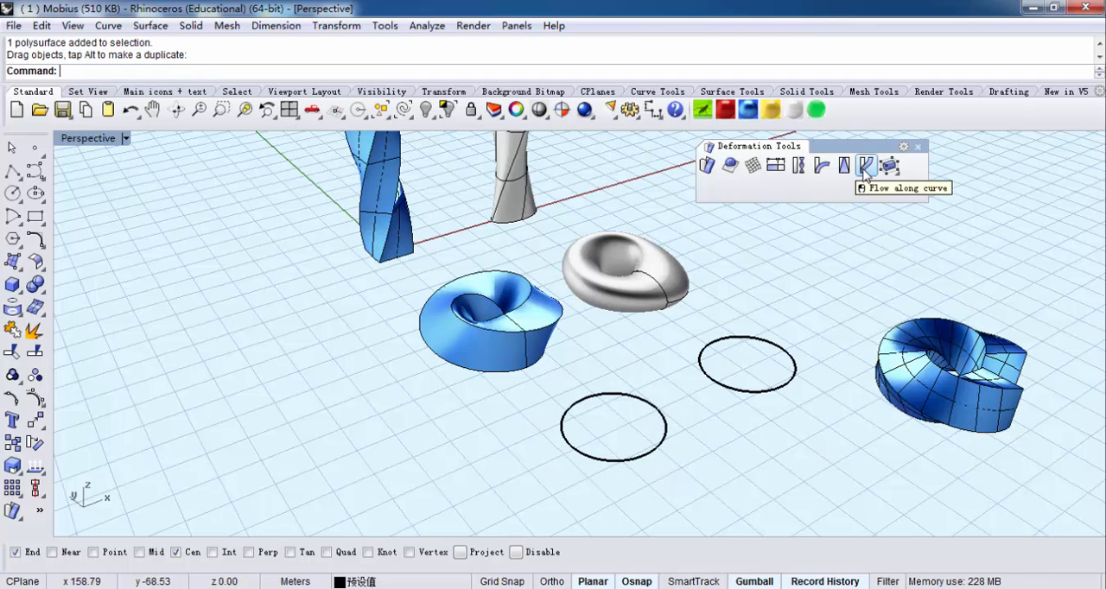
Flow the blue strip again from its base line with Stretch=Yes for a closed Möbius ring
left_click(868, 165)
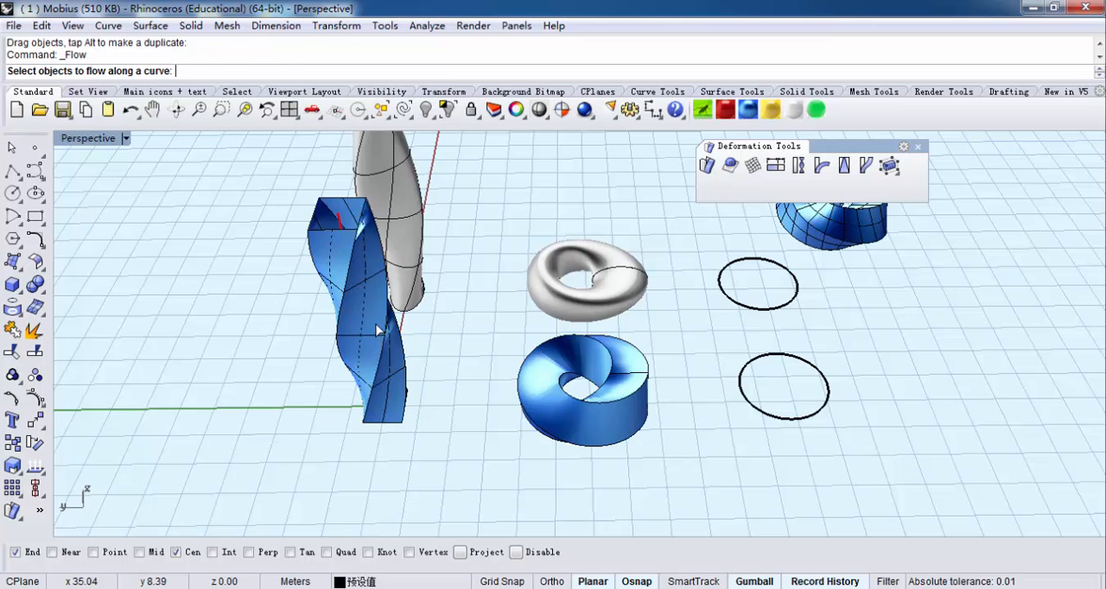
left_click(354, 328)
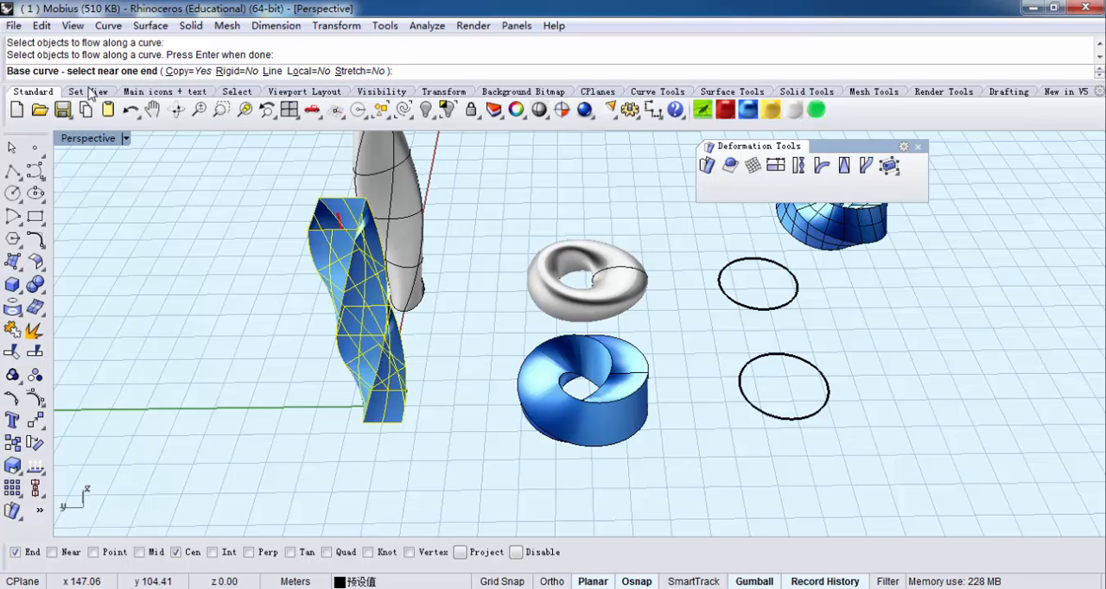
mouse_move(339, 222)
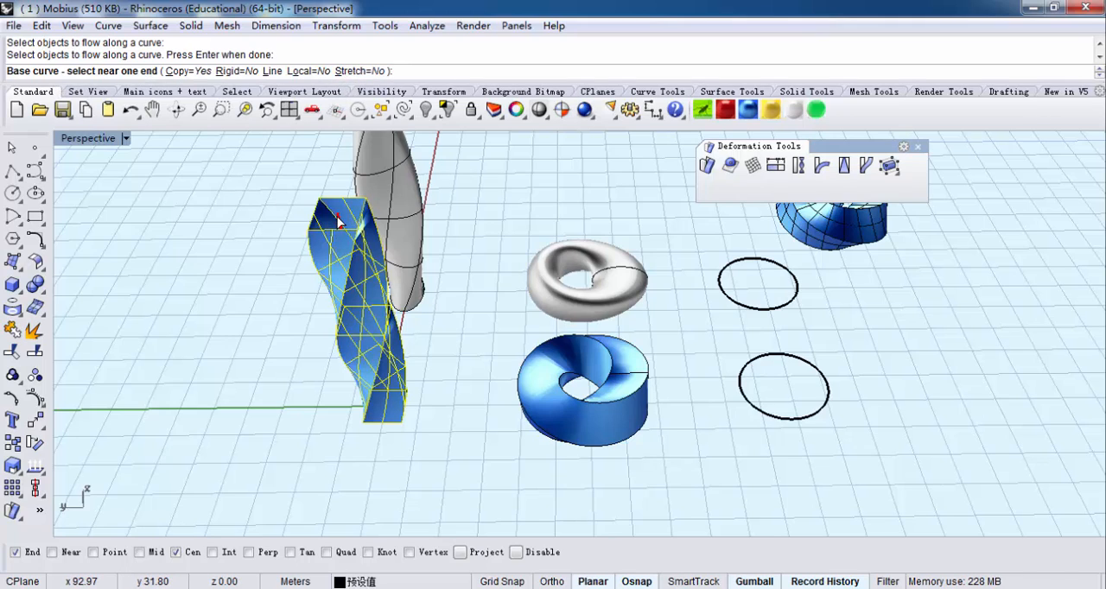
left_click(335, 221)
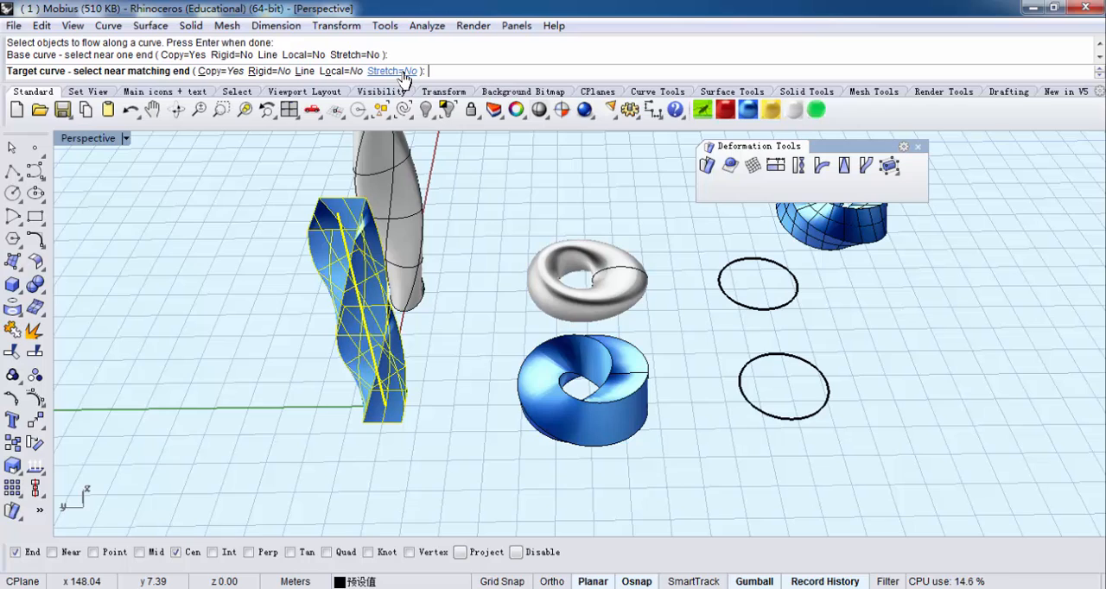
left_click(390, 71)
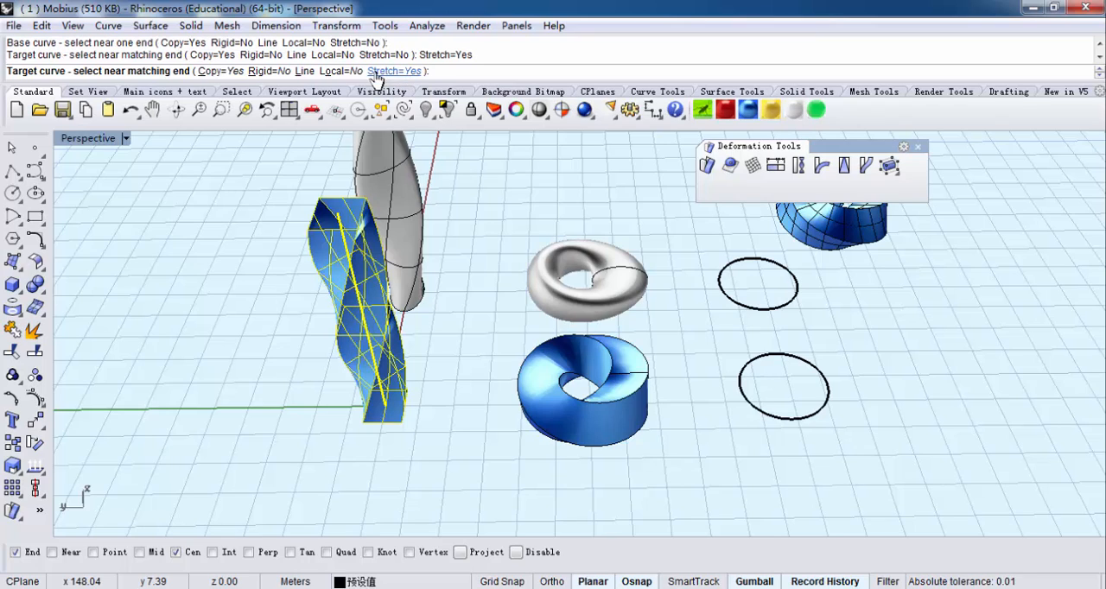
left_click(394, 71)
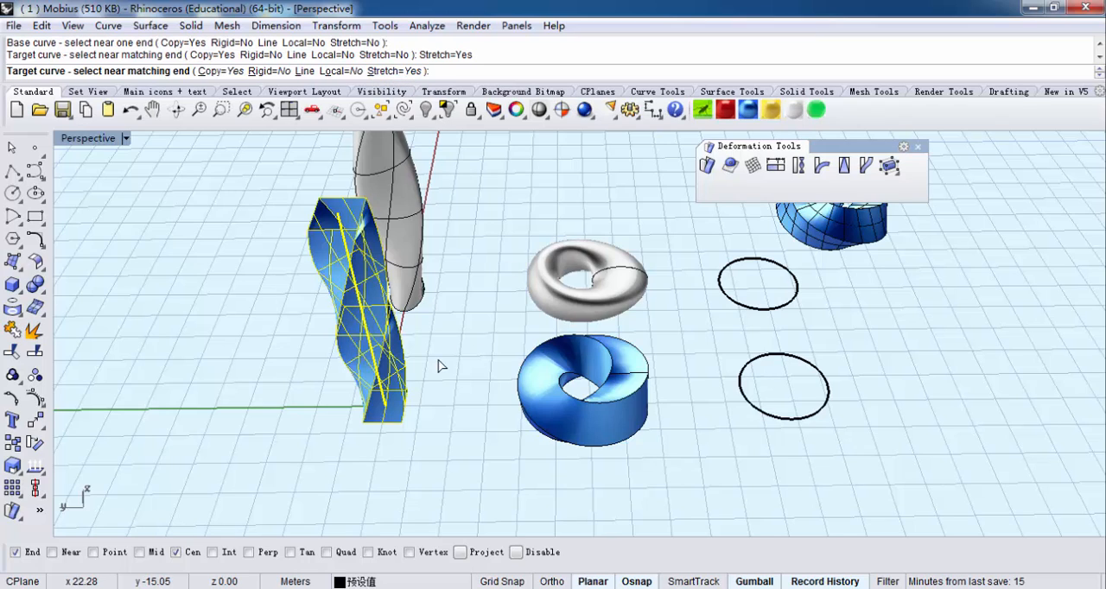
mouse_move(769, 420)
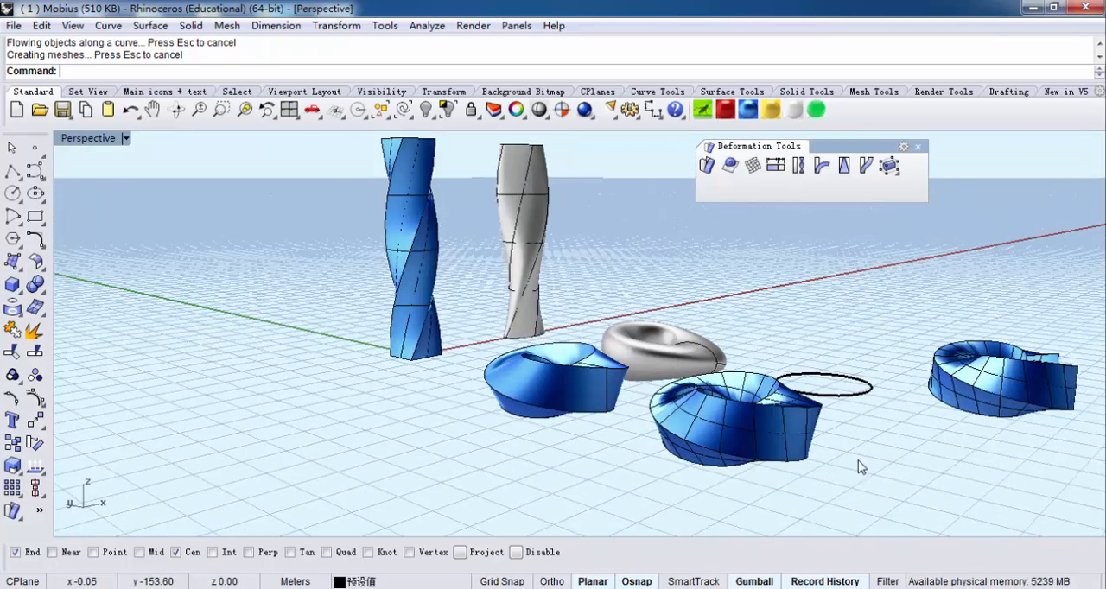
Drag the closed Möbius ring forward off its circle and orbit to compare the rings
left_click_drag(860, 466, 792, 428)
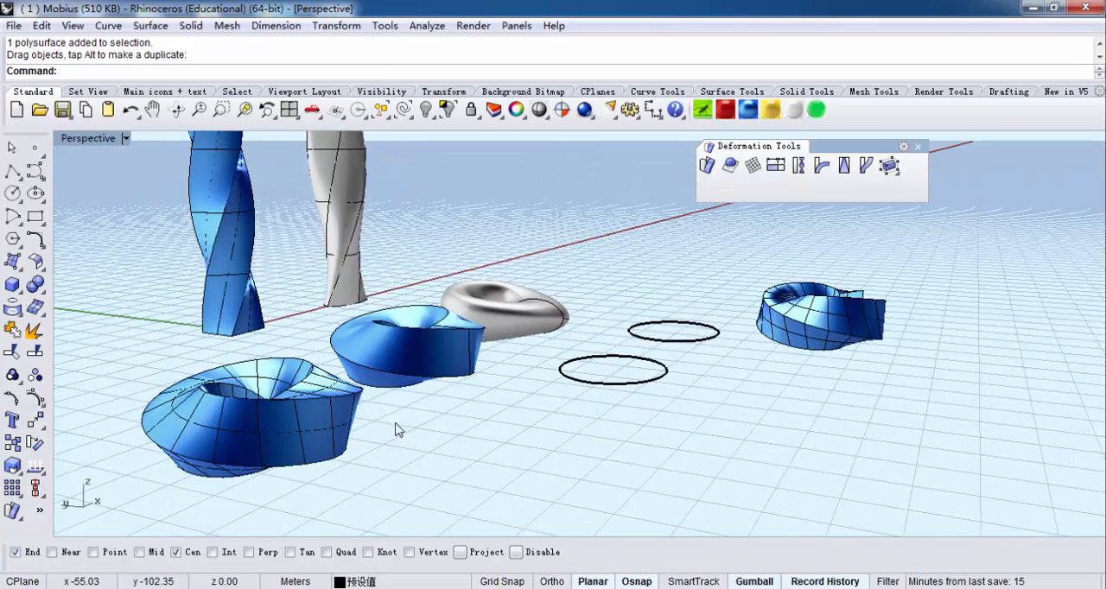
left_click_drag(397, 431, 518, 425)
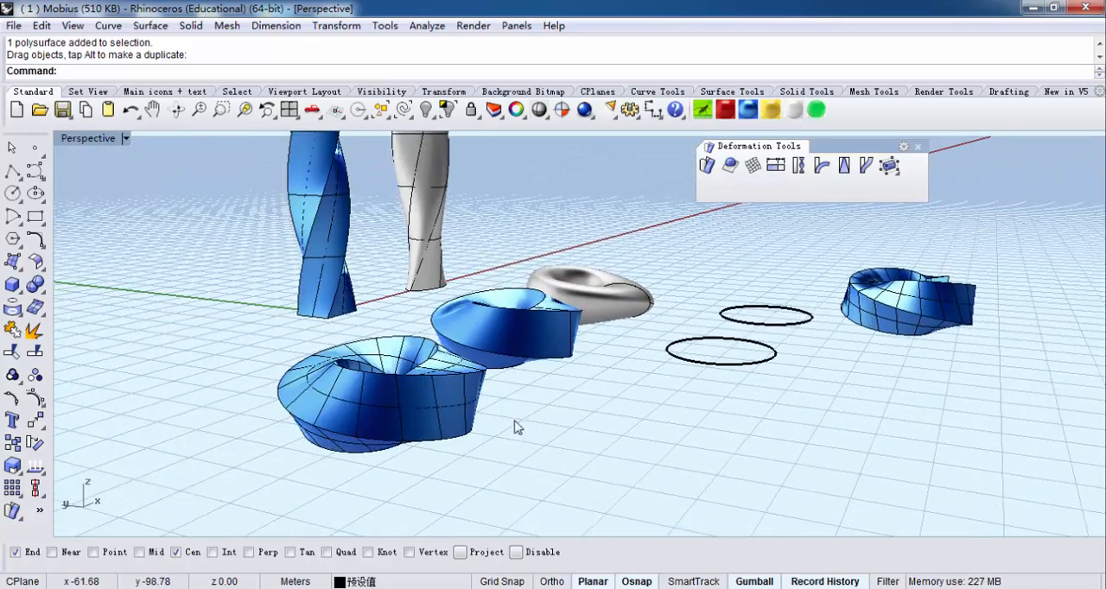